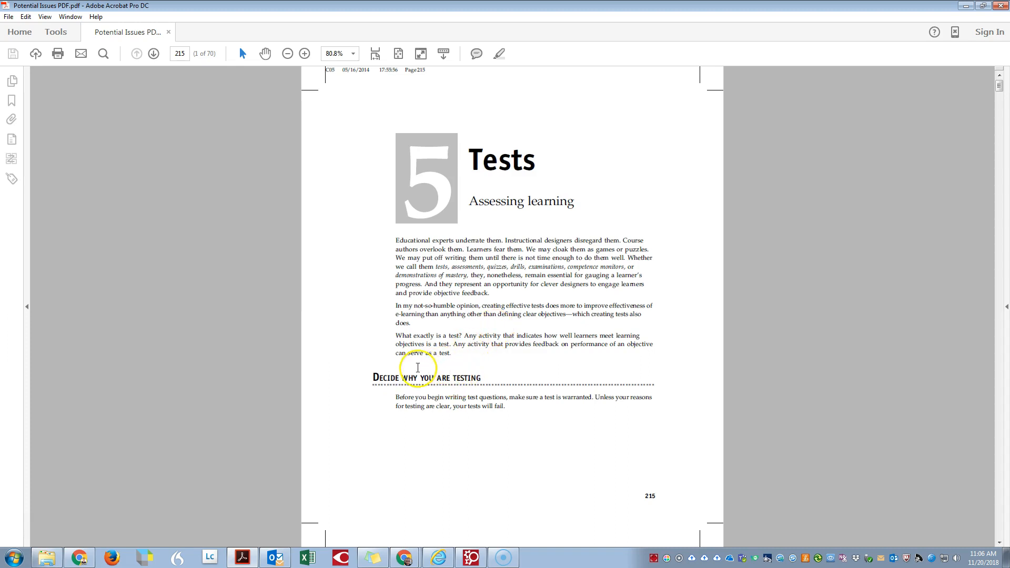
mouse_move(343, 393)
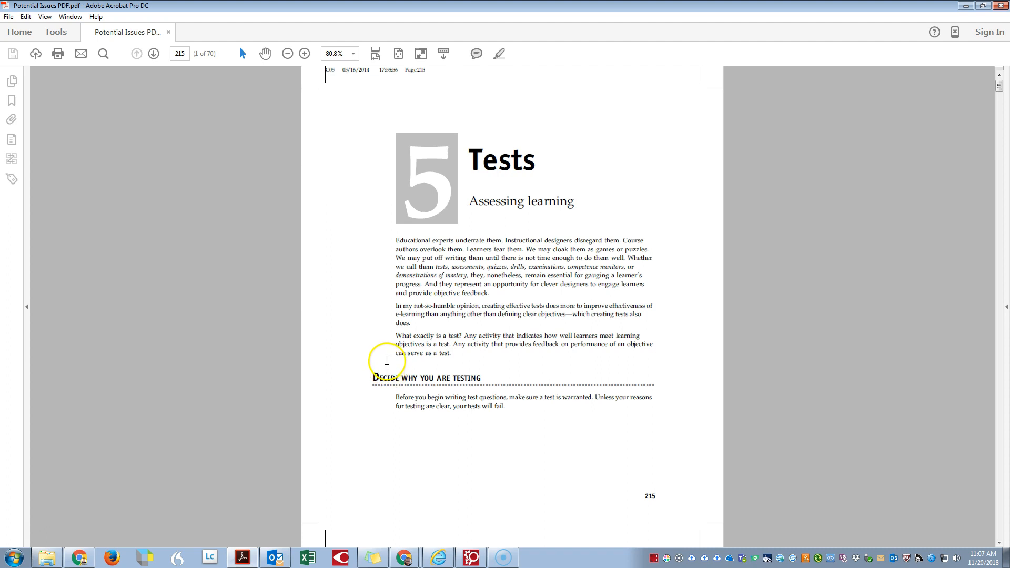
mouse_move(340, 411)
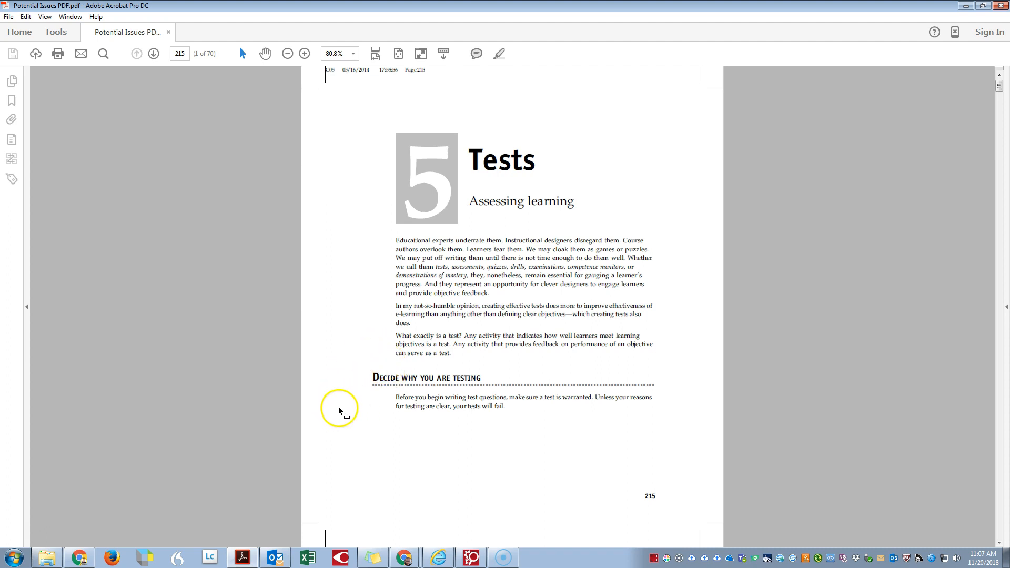
mouse_move(121, 424)
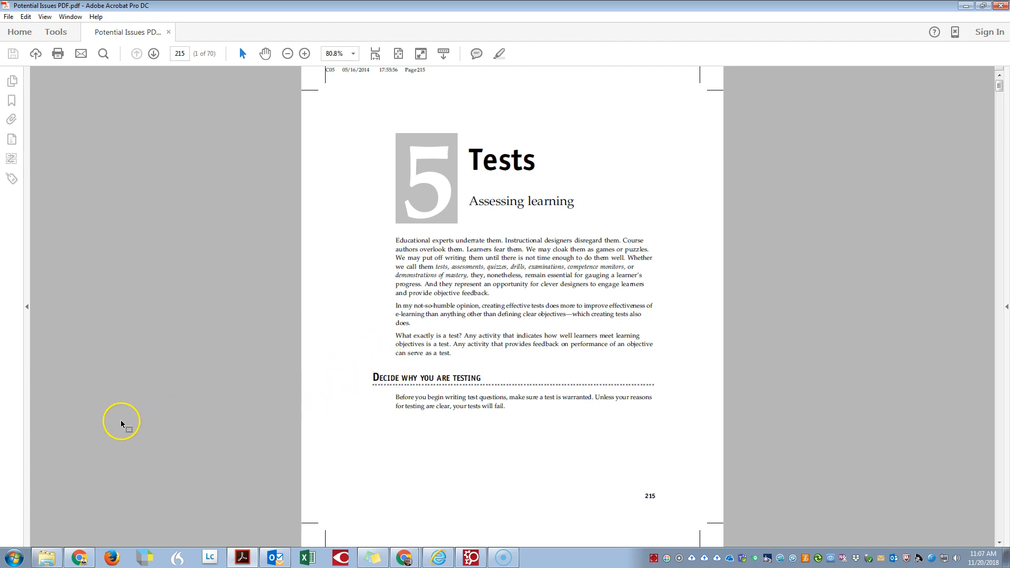
mouse_move(415, 138)
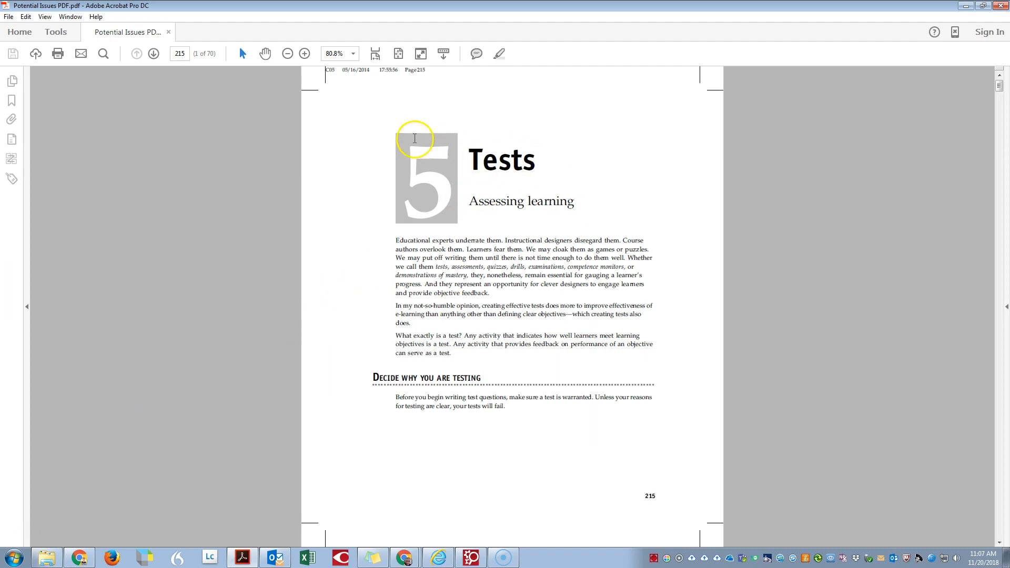
mouse_move(421, 144)
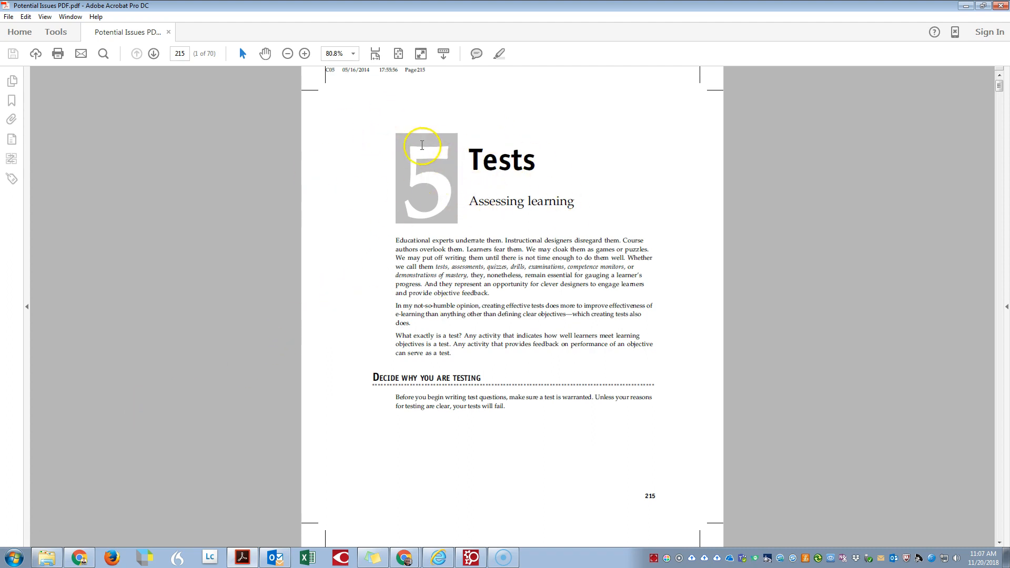
Step: Start a full accessibility check of the Potential Issues PDF from Acrobat's Accessibility tools
left_click(56, 32)
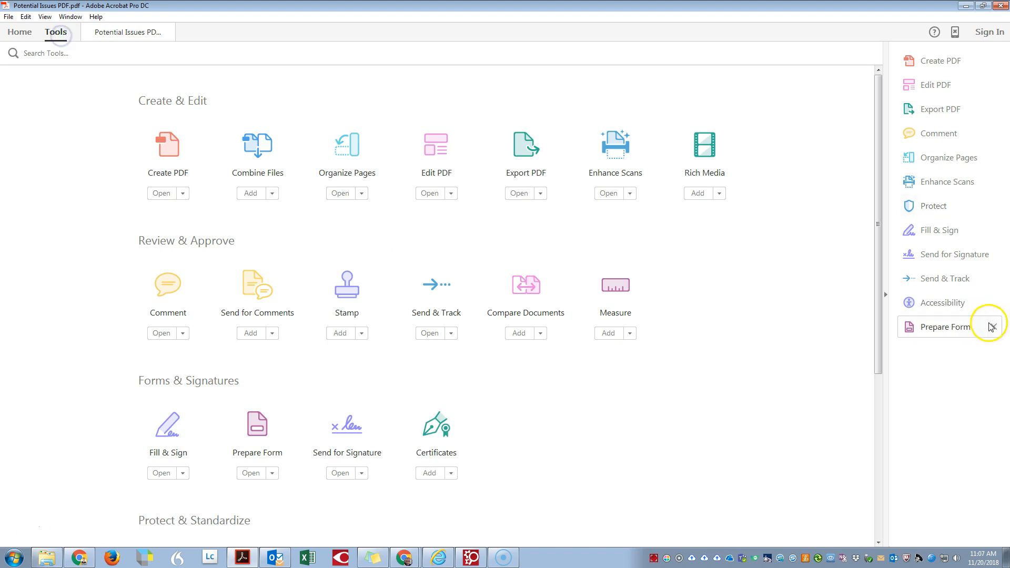
left_click(943, 303)
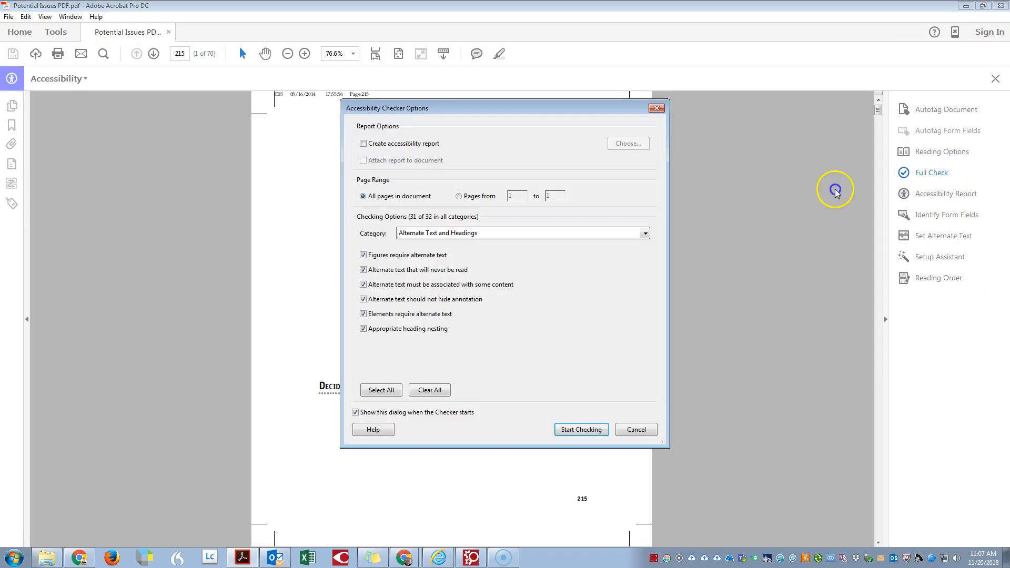
left_click(580, 429)
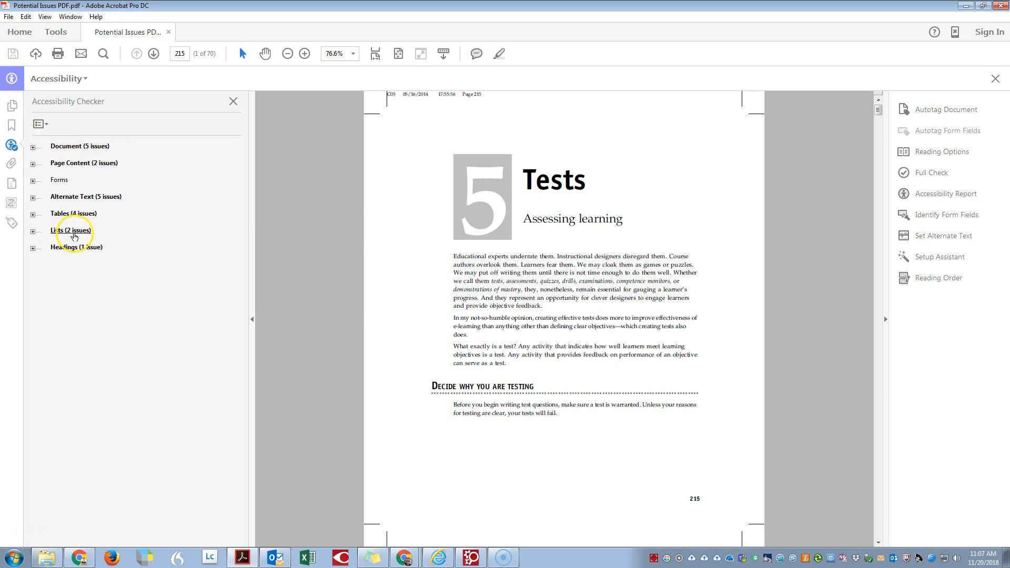
mouse_move(128, 249)
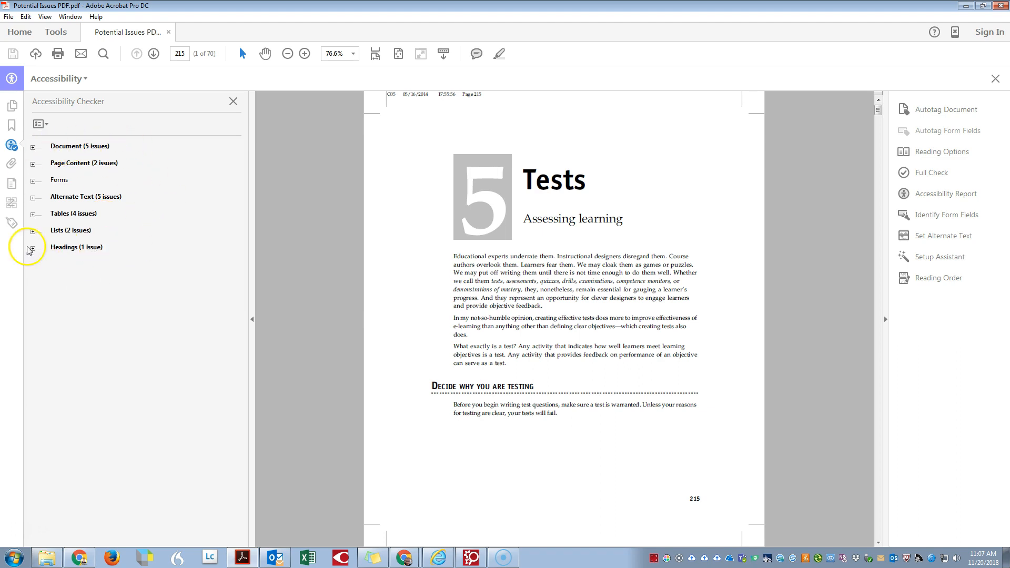
mouse_move(359, 356)
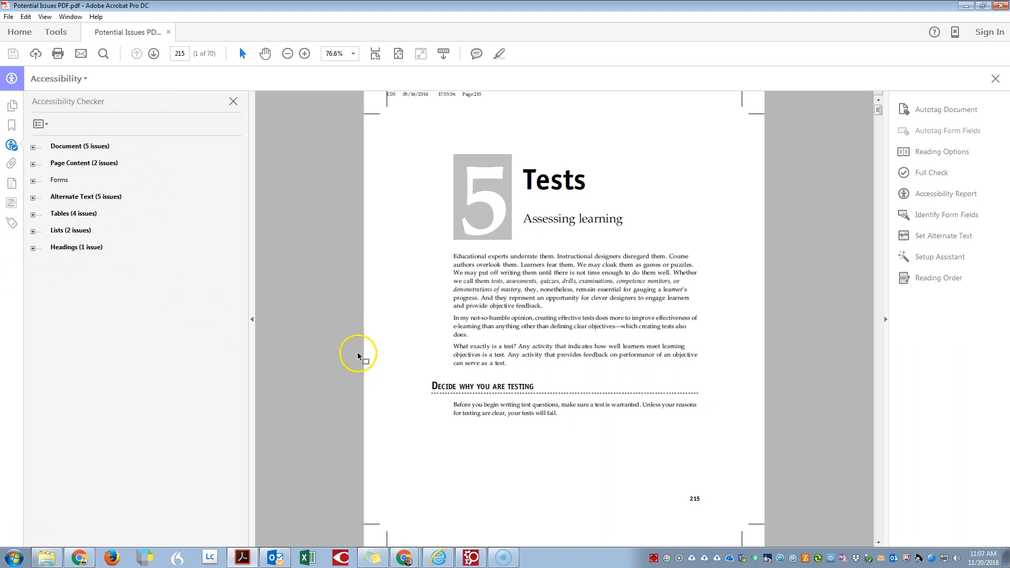
left_click(471, 558)
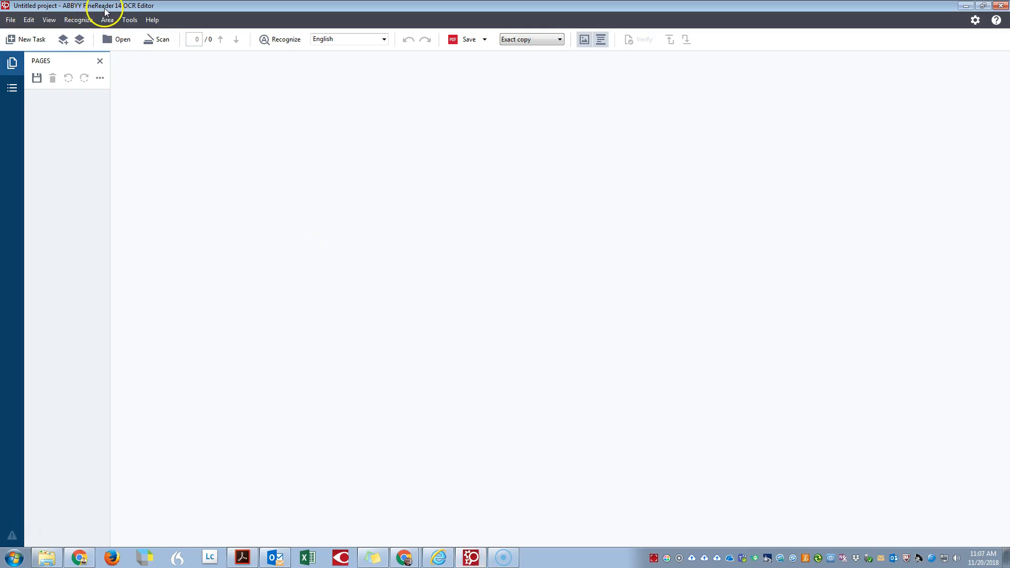
mouse_move(139, 12)
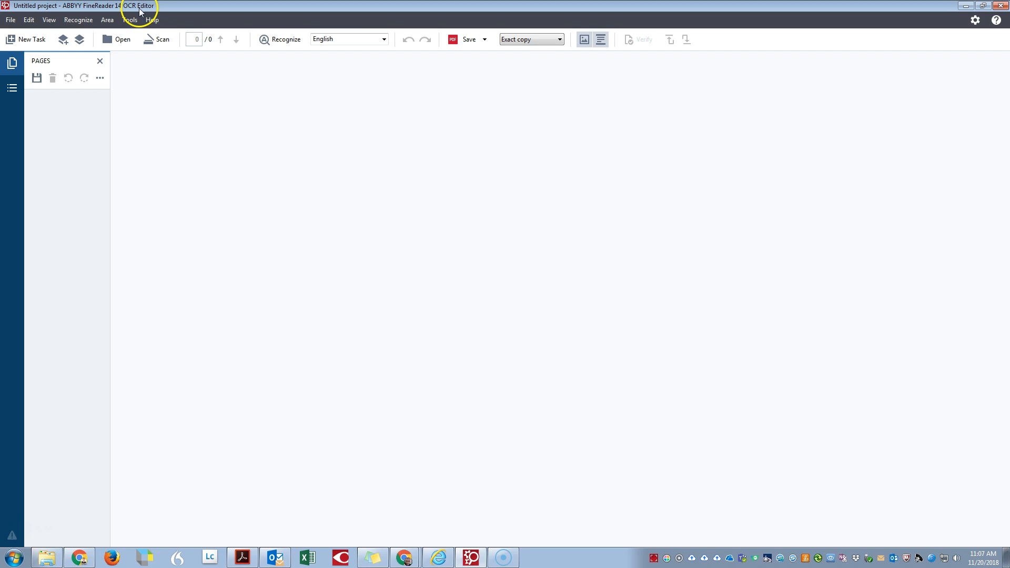
mouse_move(148, 63)
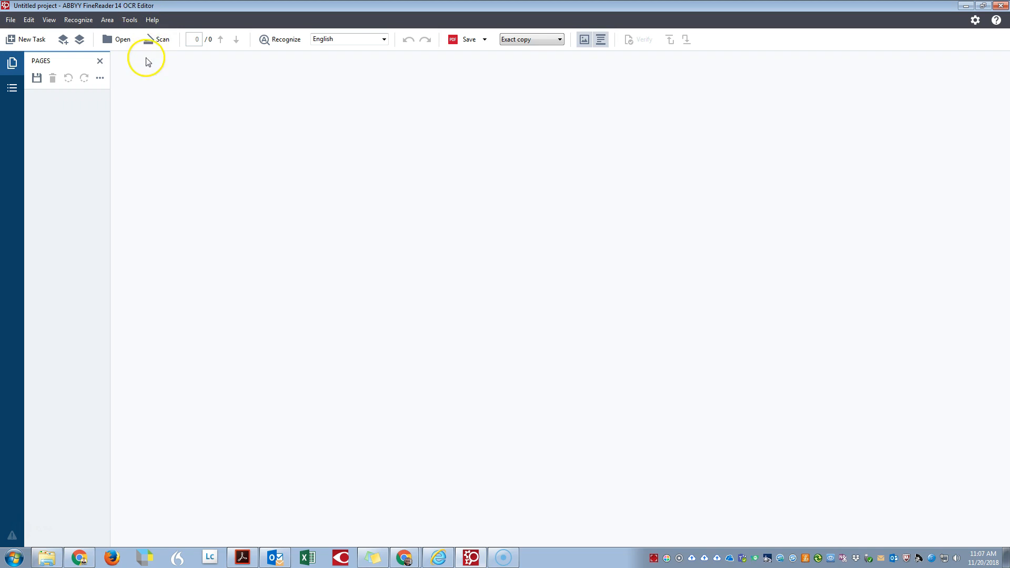
mouse_move(122, 39)
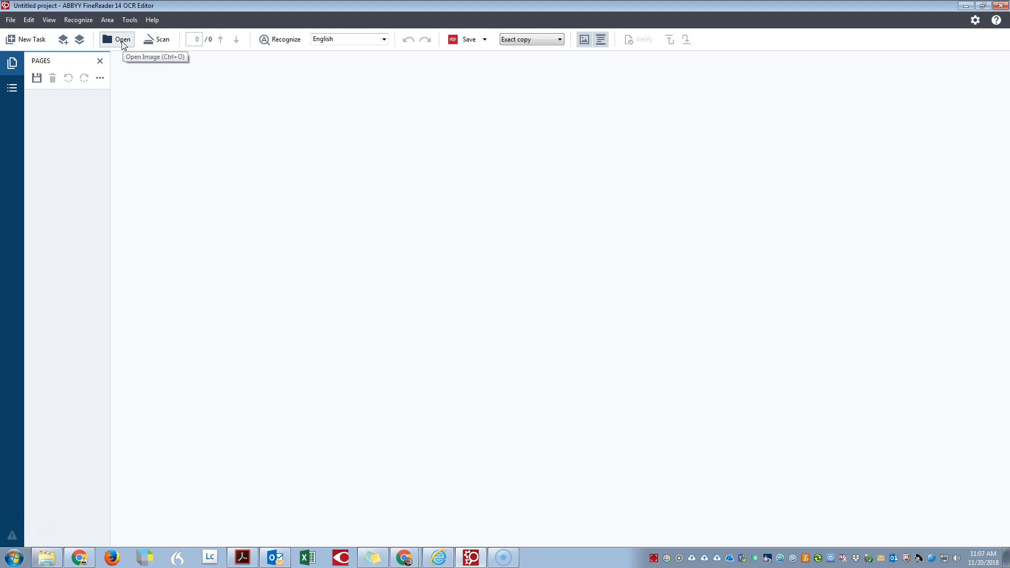
Step: Load Potential Issues PDF.pdf into the OCR project so all 70 pages get recognized
left_click(121, 38)
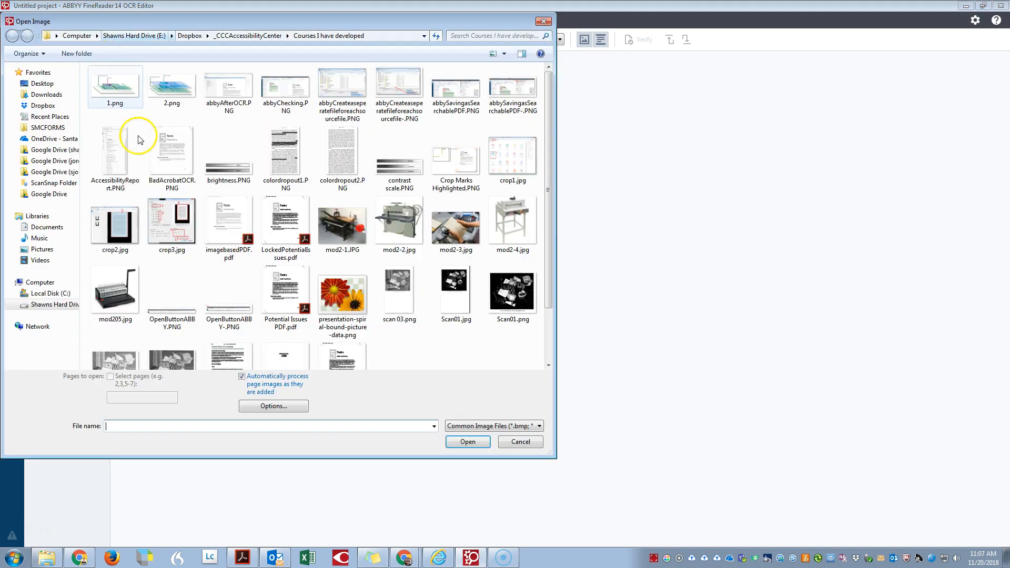
left_click(285, 290)
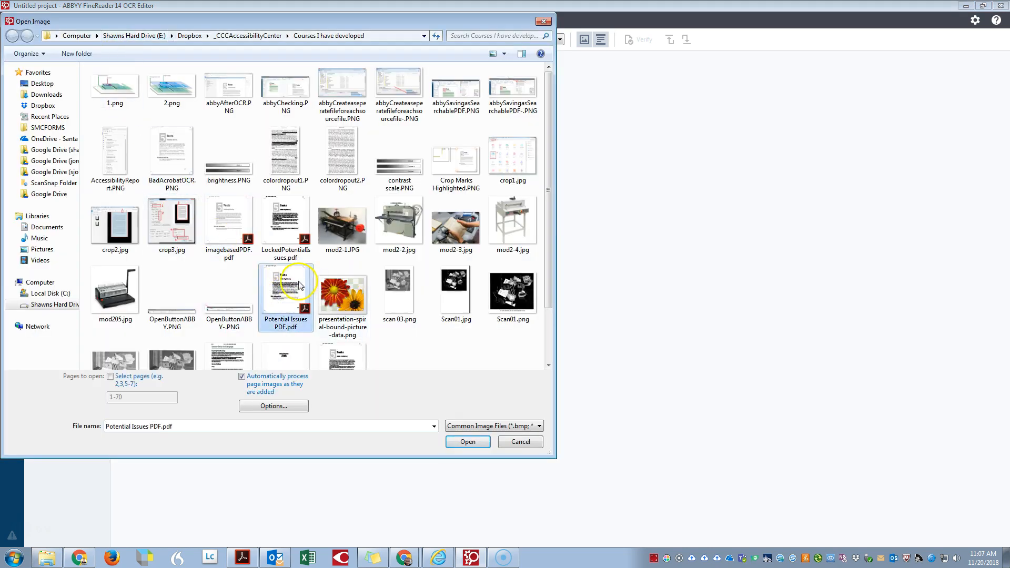
left_click(467, 442)
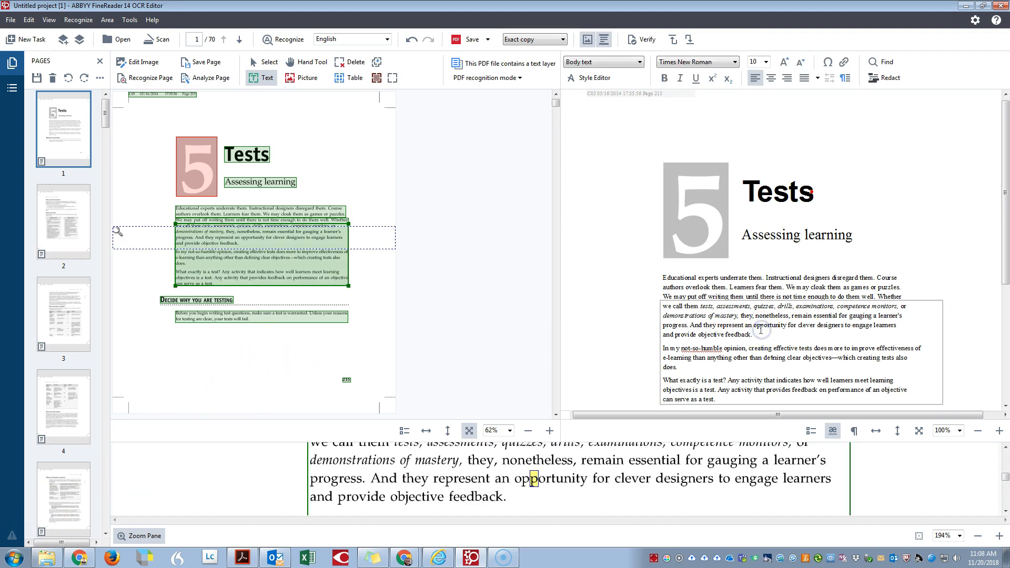
Step: Inspect the recognized section heading, then switch to page 3 with its text blocks and table
left_click(865, 218)
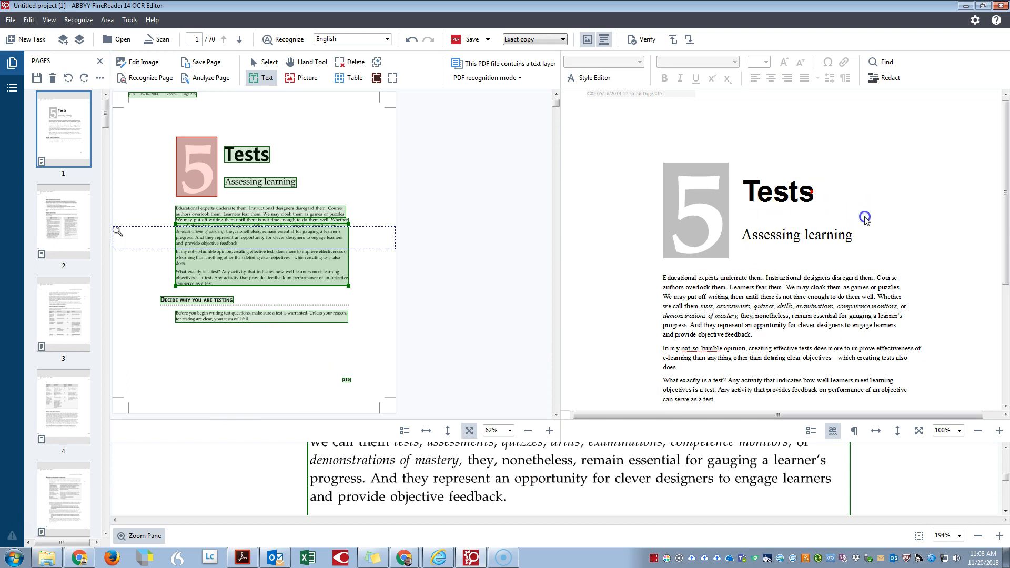
scroll("down", 3)
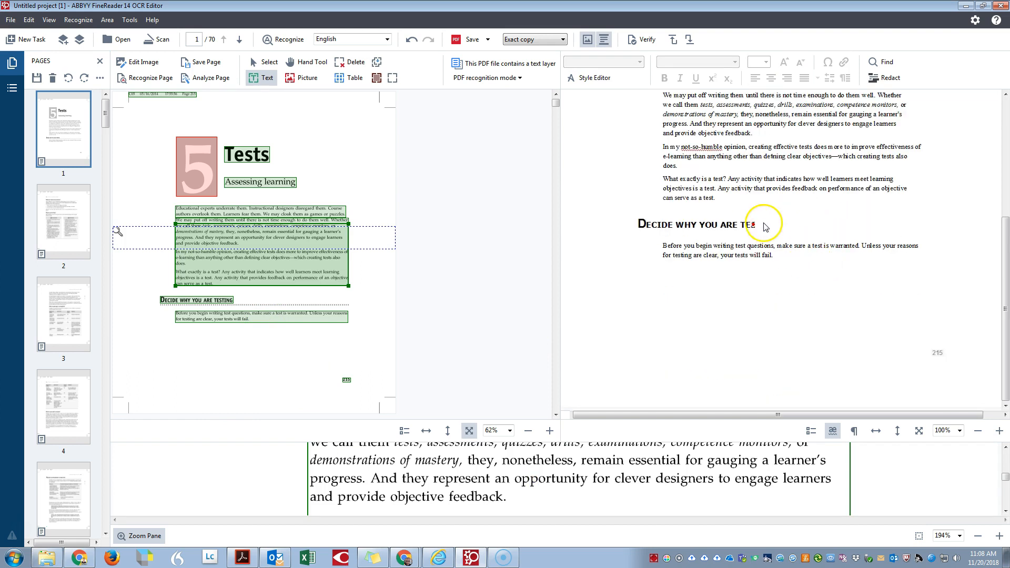
left_click(708, 223)
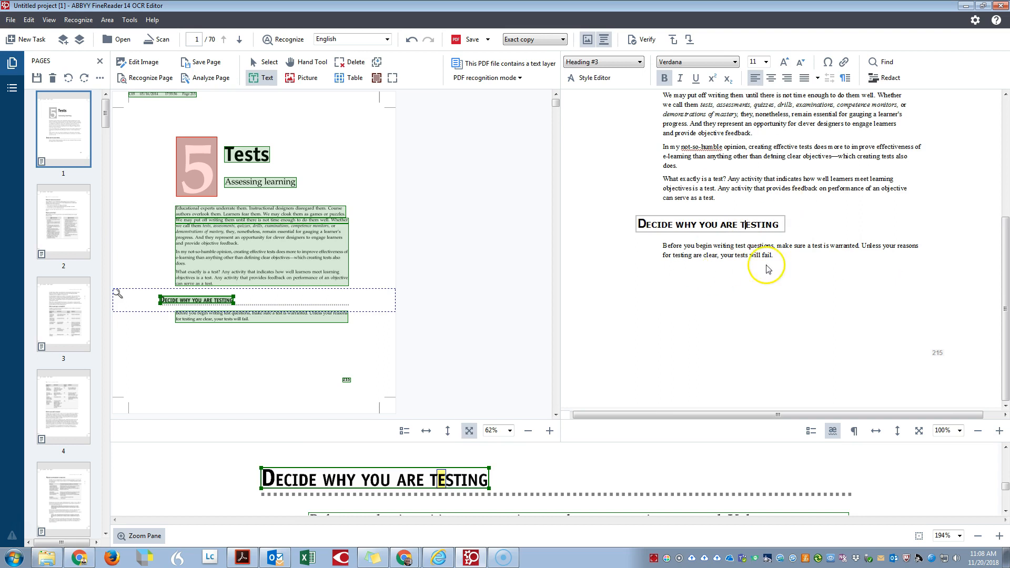
scroll("up", 3)
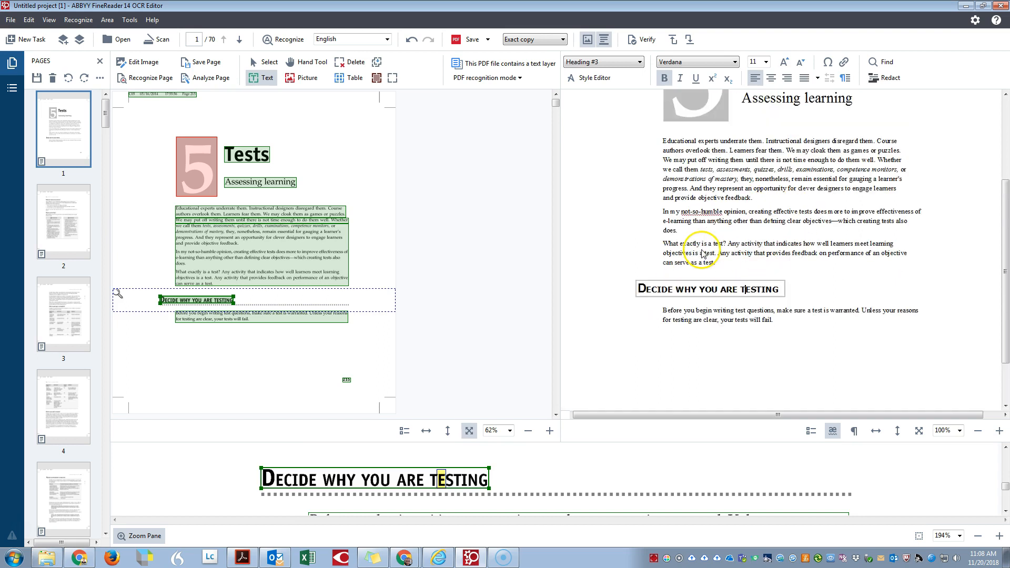
scroll("up", 3)
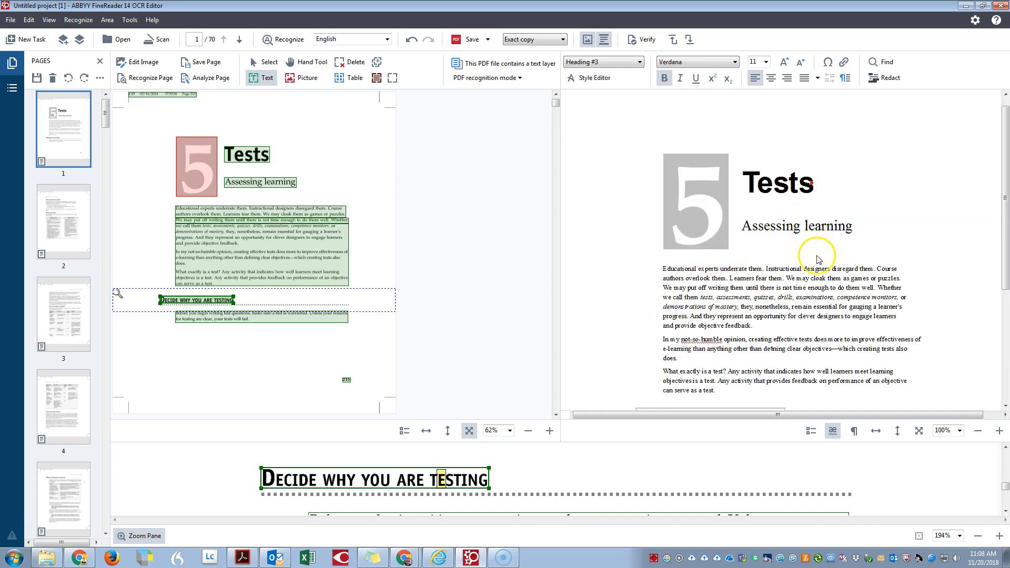
scroll("down", 3)
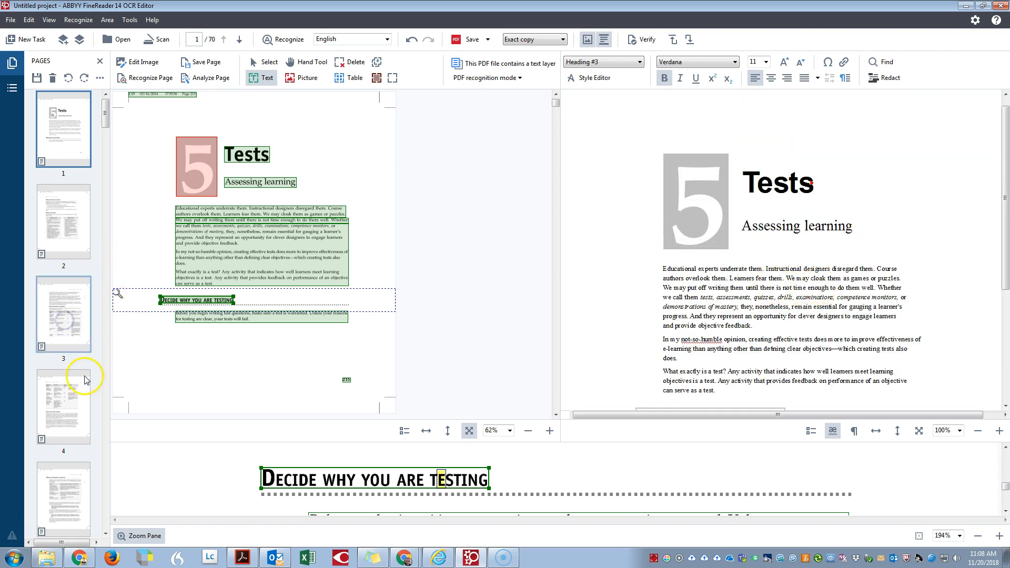
left_click(62, 314)
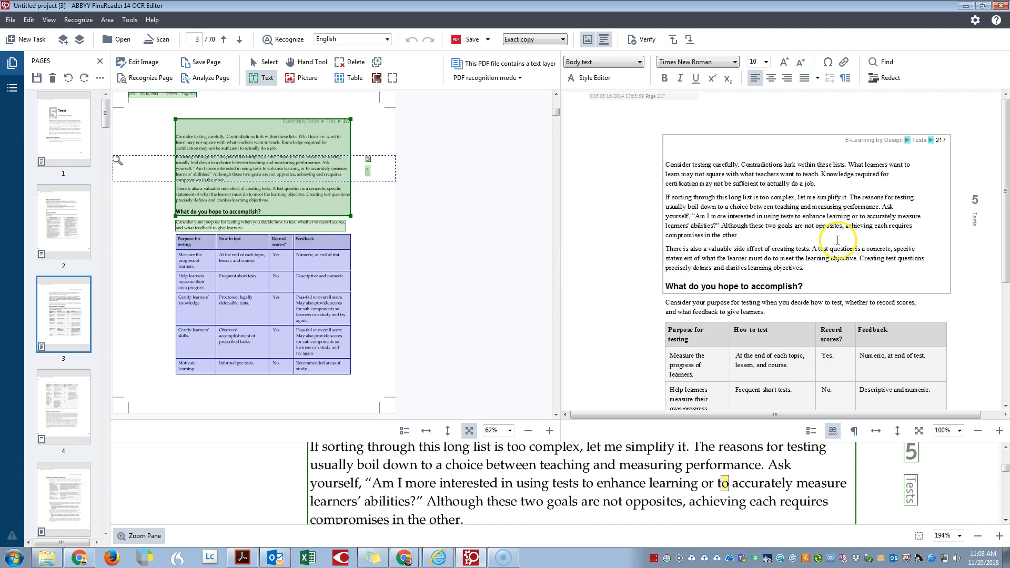
mouse_move(761, 278)
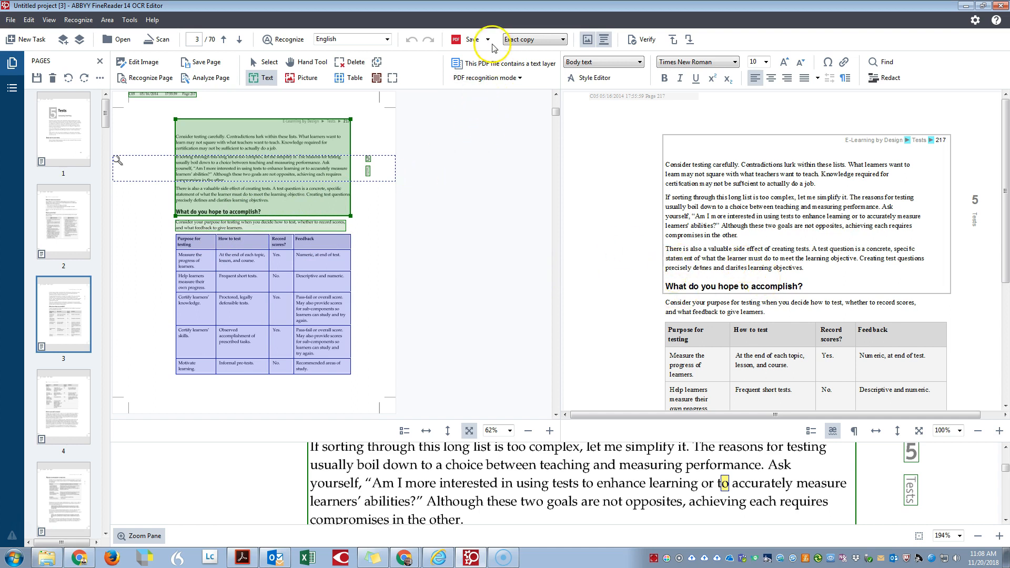
Step: Save the recognized document as a searchable PDF, keeping the name Potential Issues PDF.pdf
left_click(563, 39)
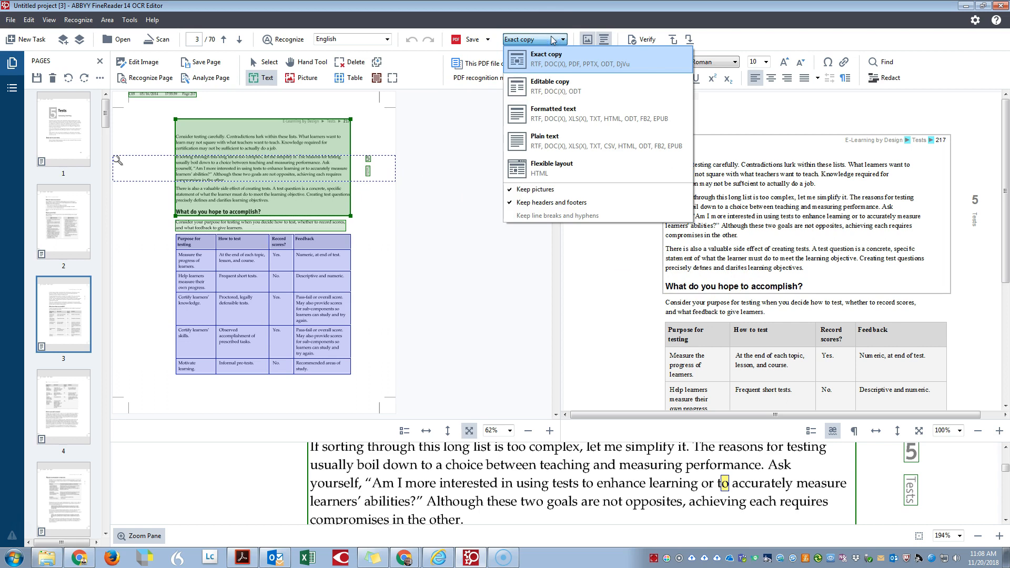
left_click(492, 39)
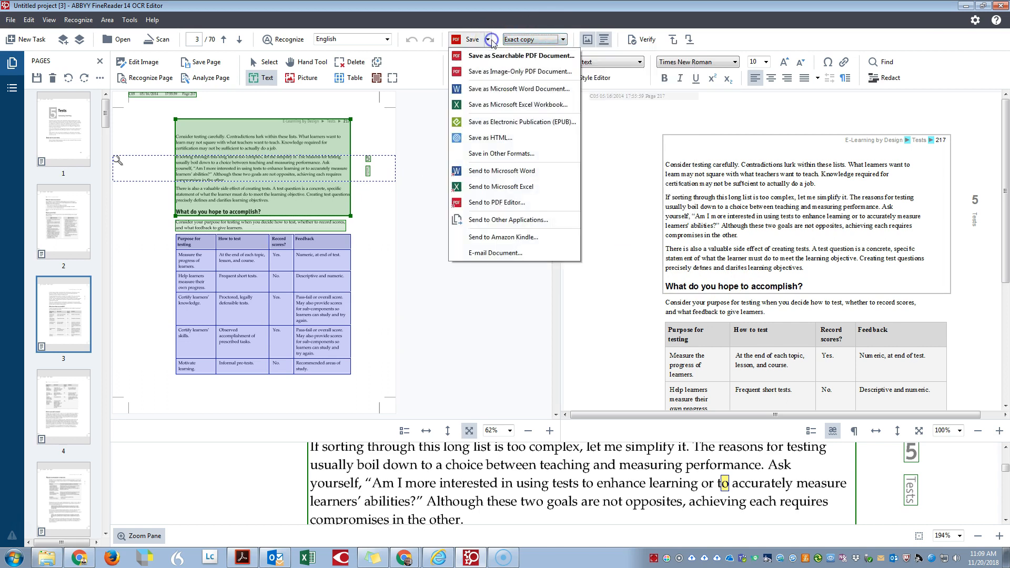
mouse_move(518, 56)
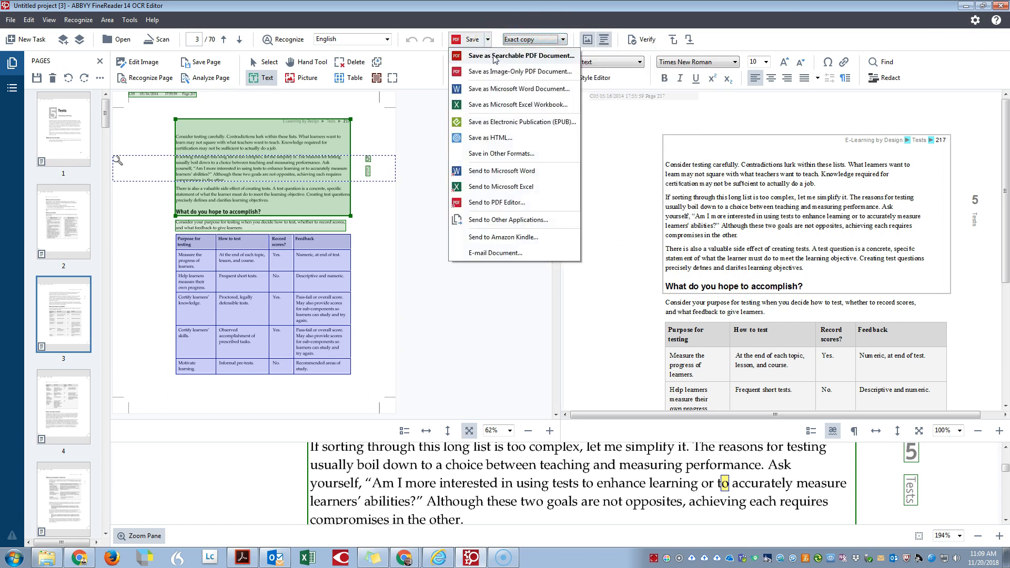
left_click(526, 55)
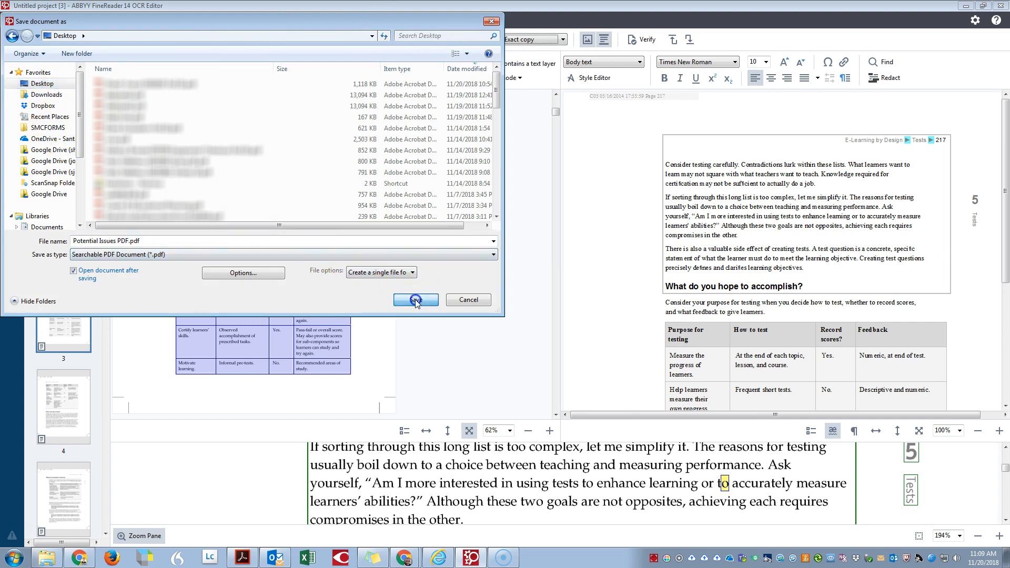
left_click(415, 300)
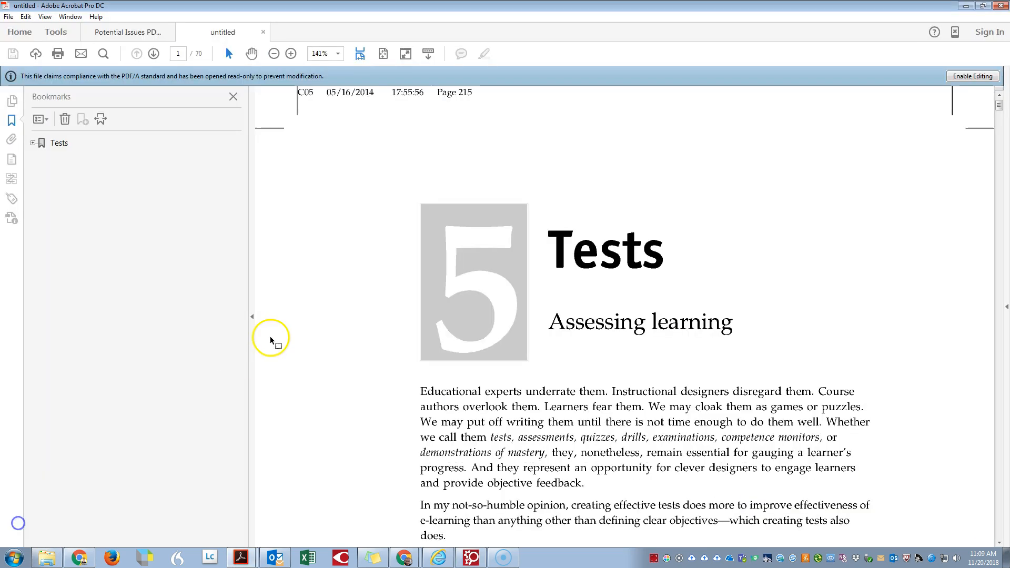
mouse_move(279, 333)
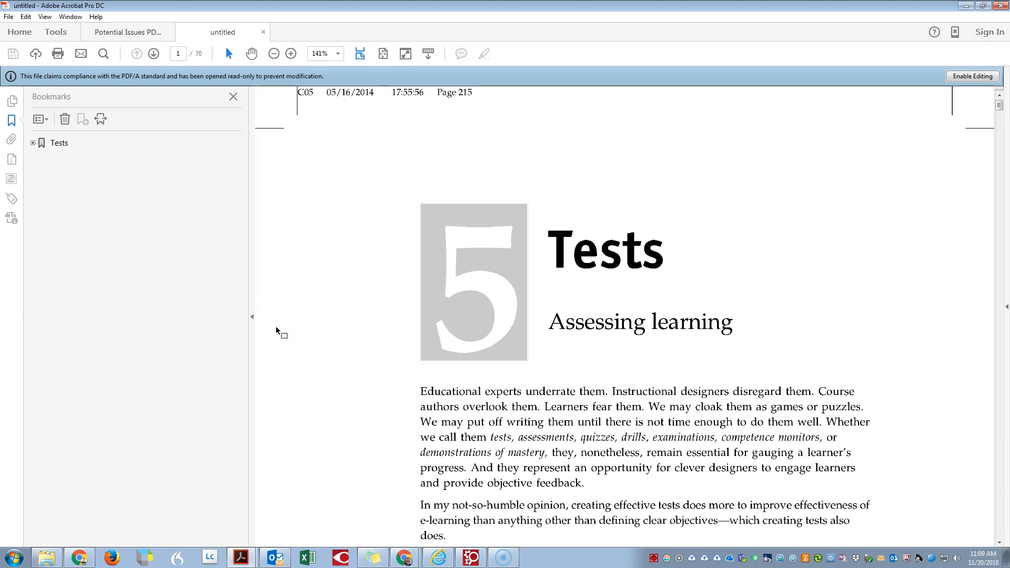
mouse_move(208, 33)
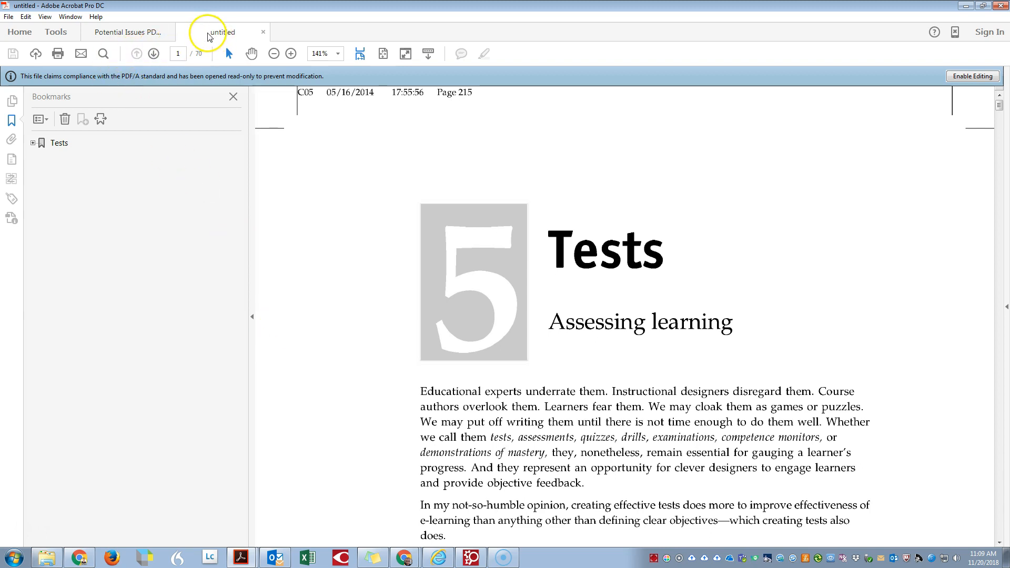
Step: Show Acrobat's Tools center for the newly saved searchable PDF
left_click(56, 32)
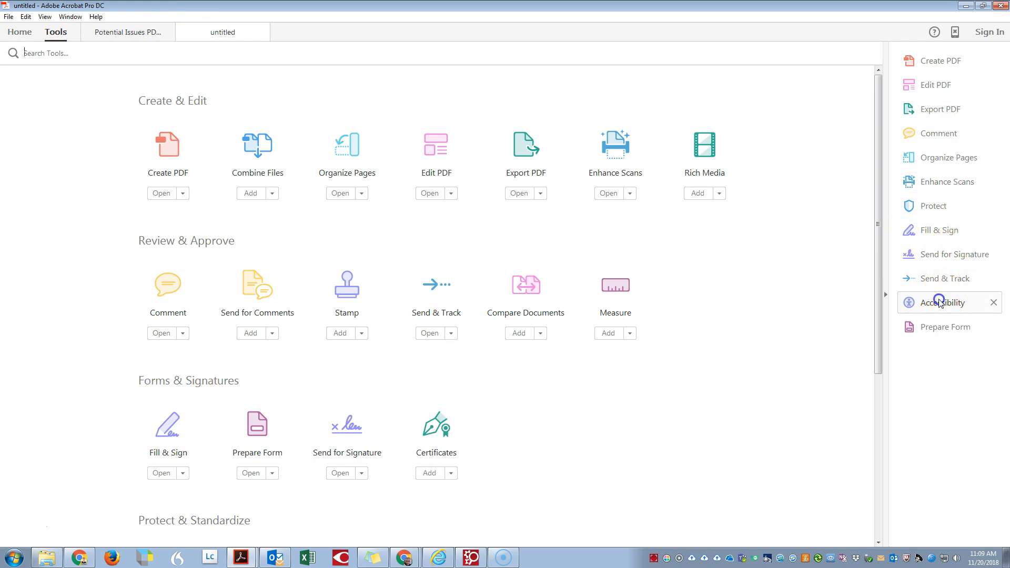
Step: Run a full accessibility check on the saved searchable PDF
left_click(945, 303)
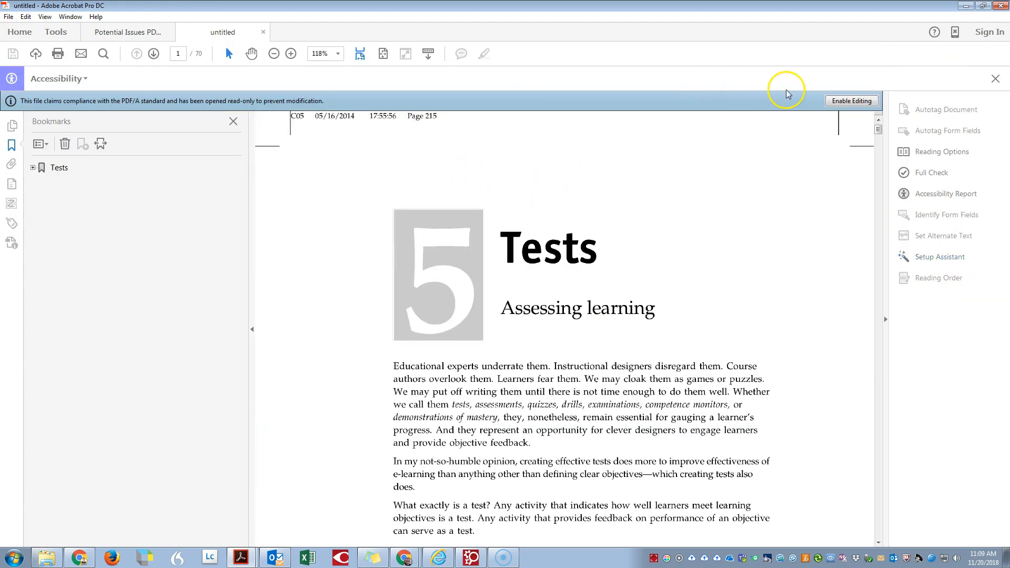
left_click(932, 172)
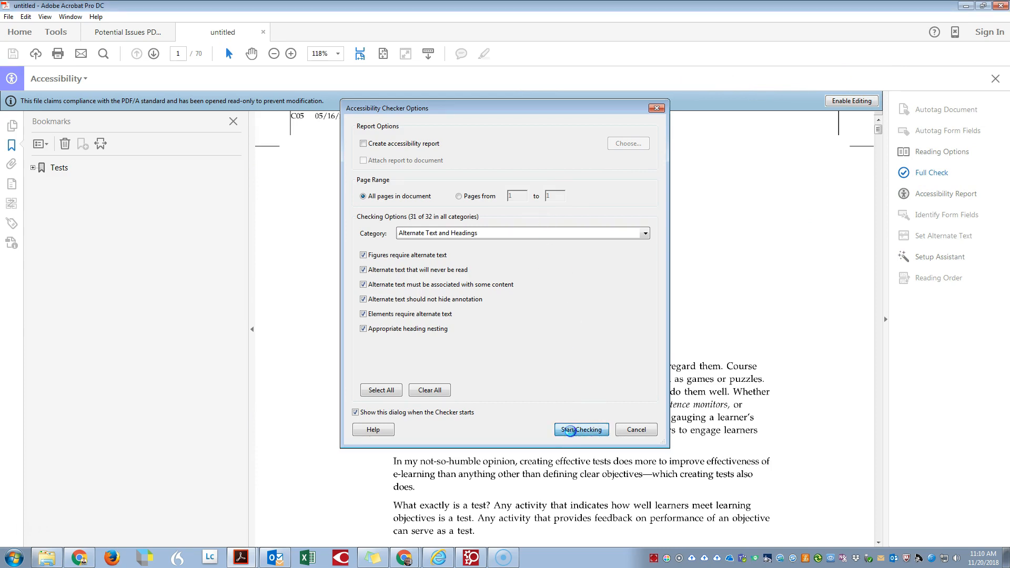
left_click(579, 429)
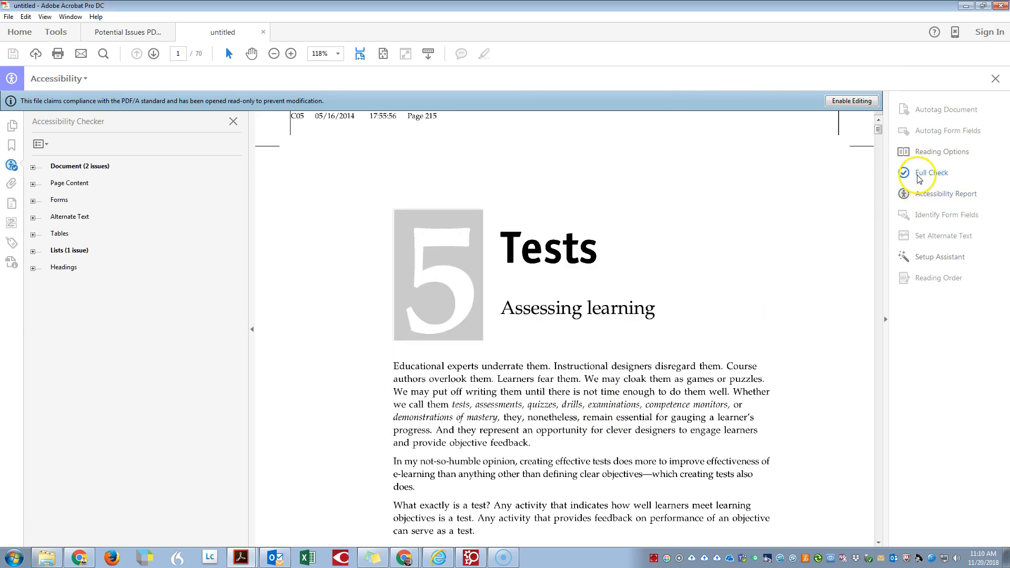
mouse_move(24, 155)
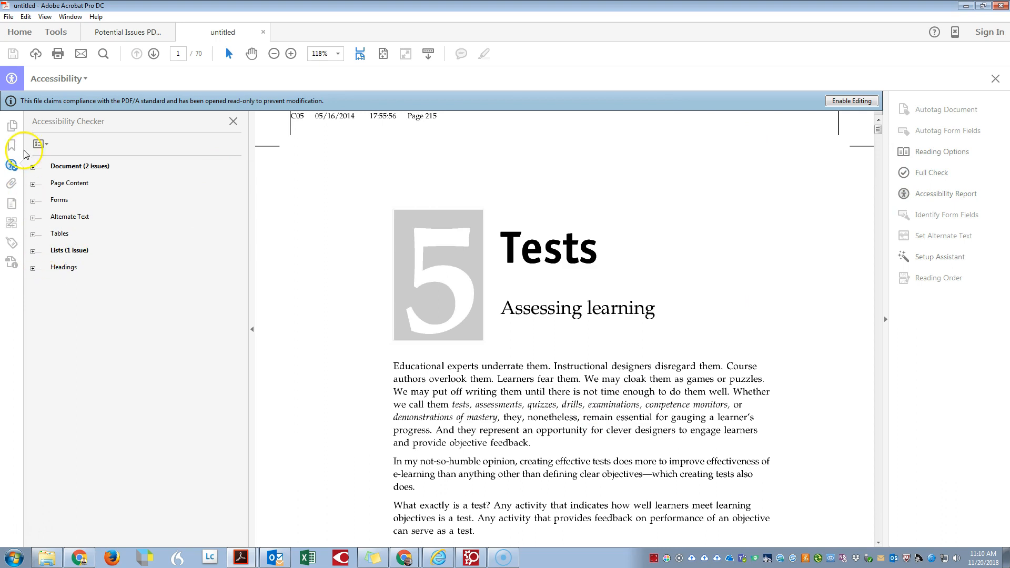
Step: Expand the Document and Lists results down to the failed Lbl/LBody items and jump to the first one
left_click(37, 165)
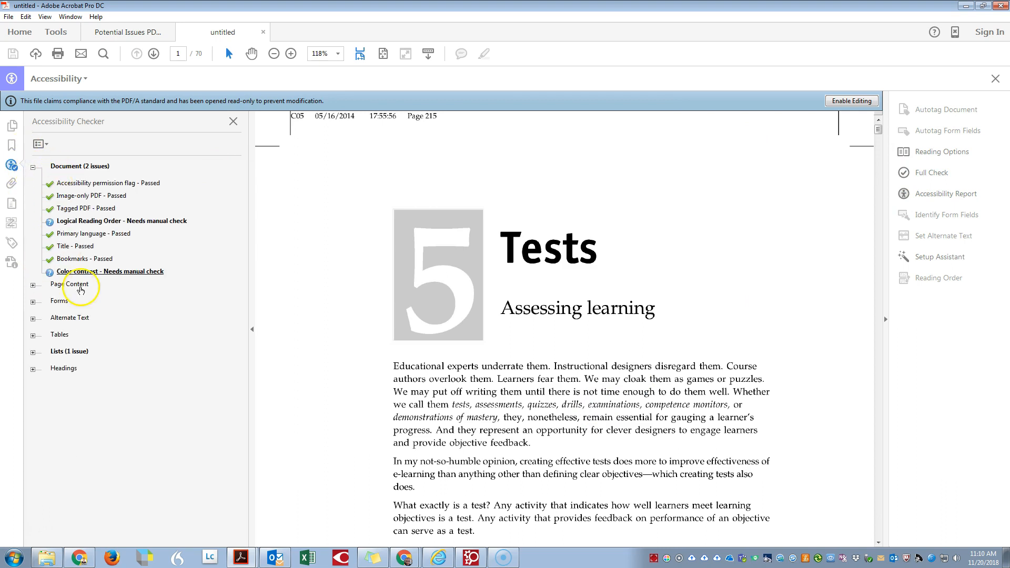
left_click(31, 352)
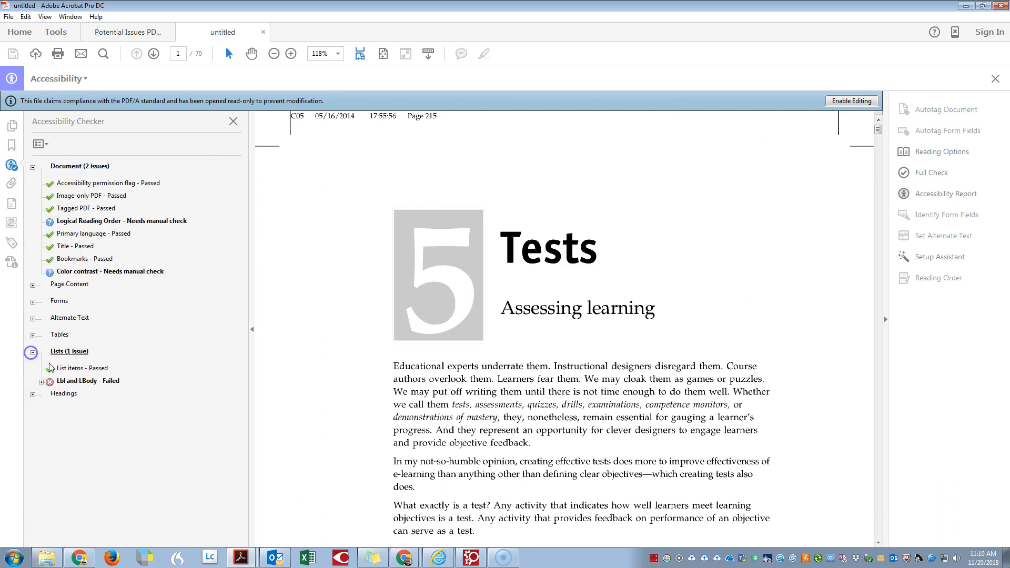
left_click(41, 381)
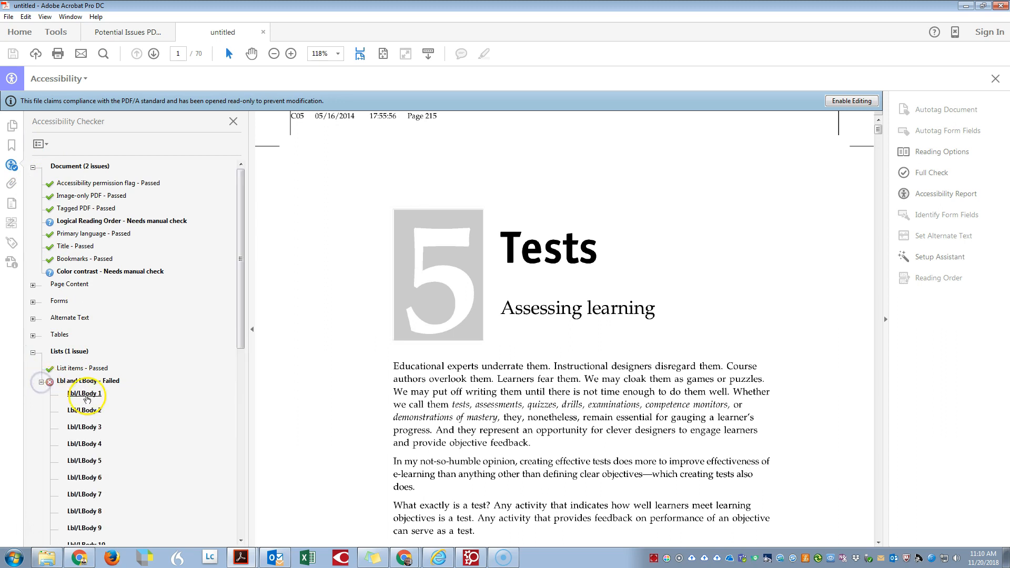
left_click(84, 393)
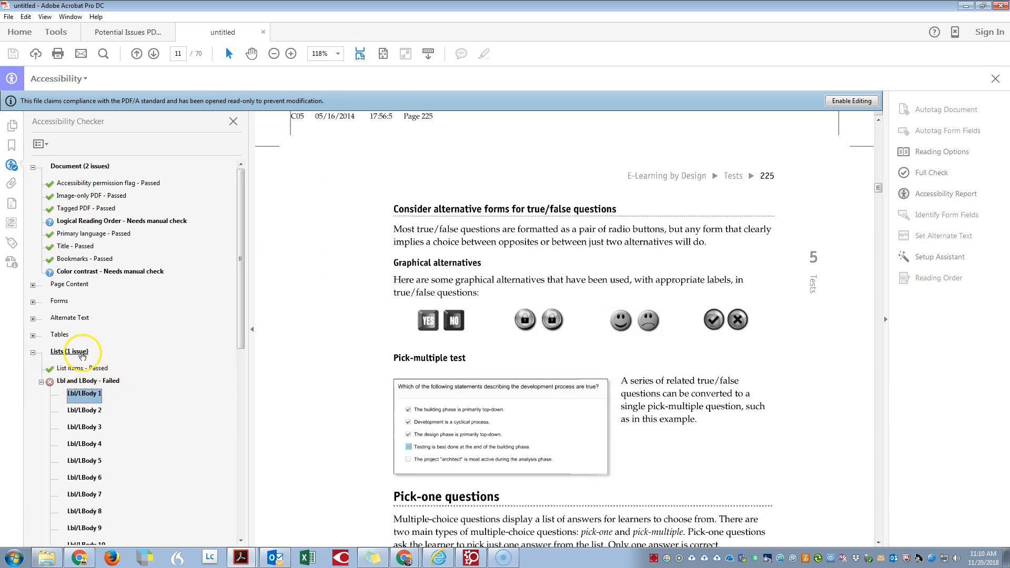
mouse_move(130, 416)
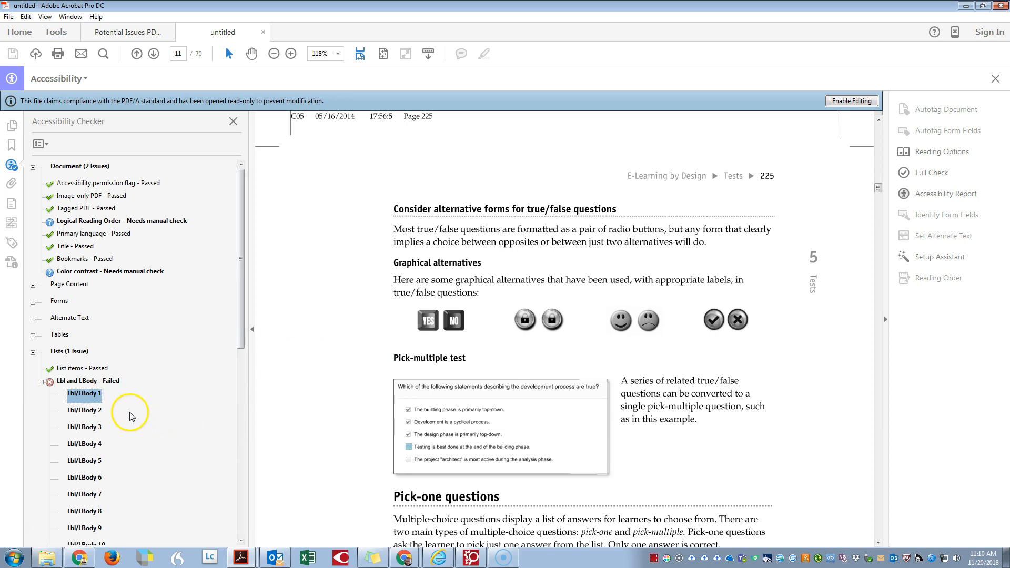